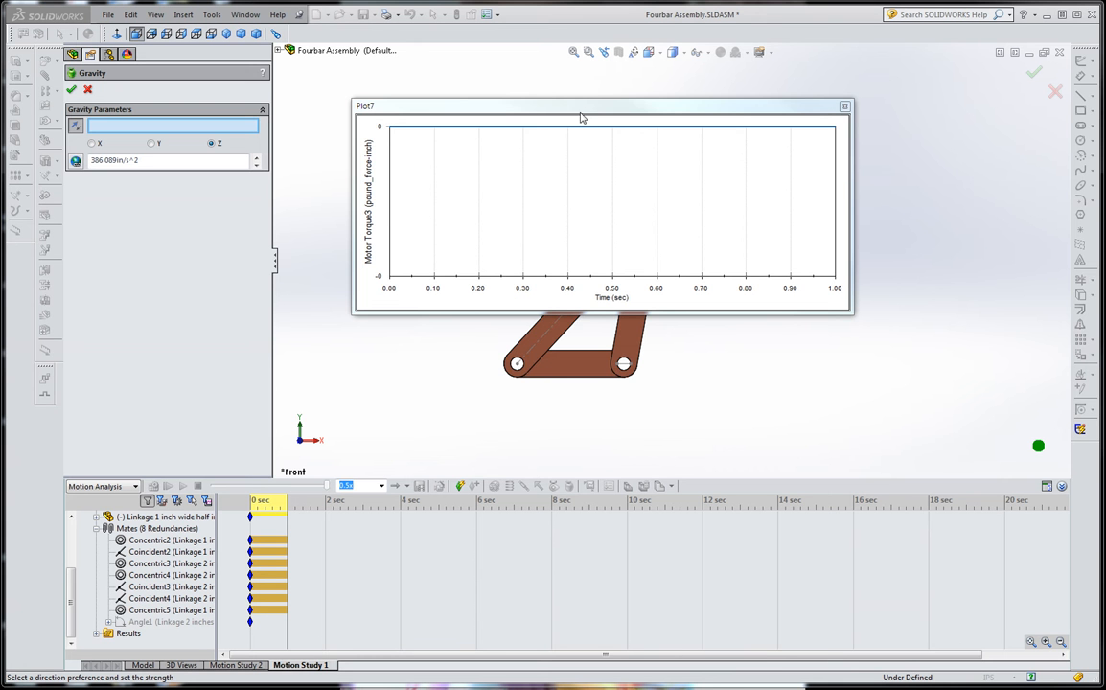
Move the Plot7 torque window off the linkage and accept gravity along Z at 386.089 in/s^2.
{"action": "left_click_drag", "start_coordinate": [579, 106], "coordinate": [786, 341]}
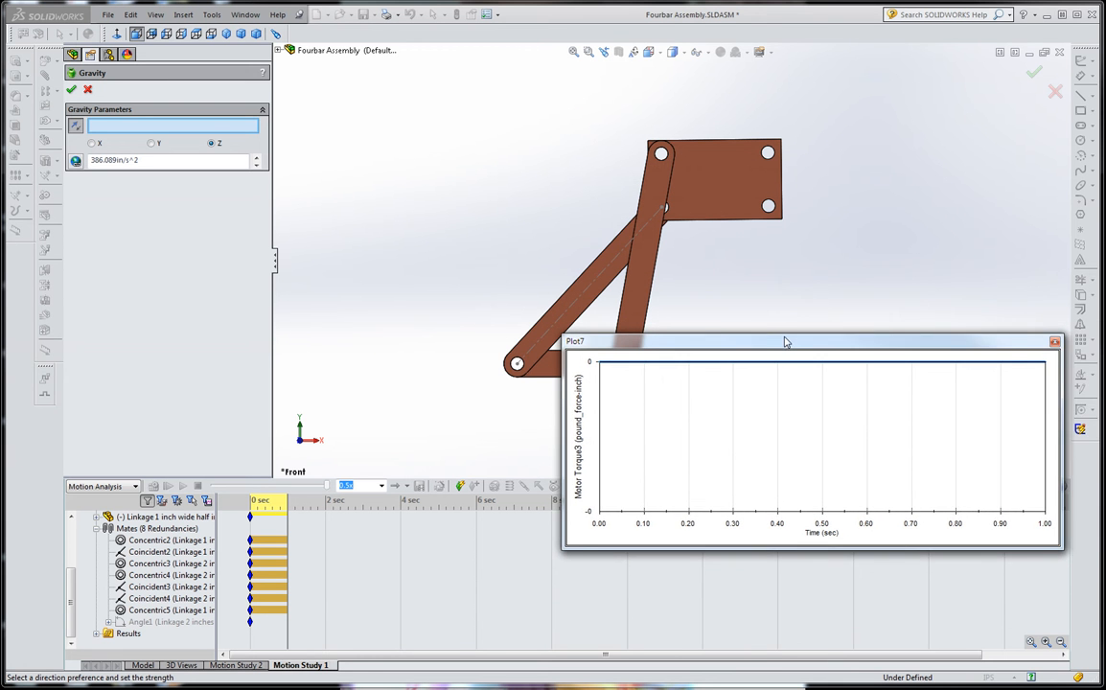
{"action": "left_click_drag", "start_coordinate": [786, 341], "coordinate": [847, 347]}
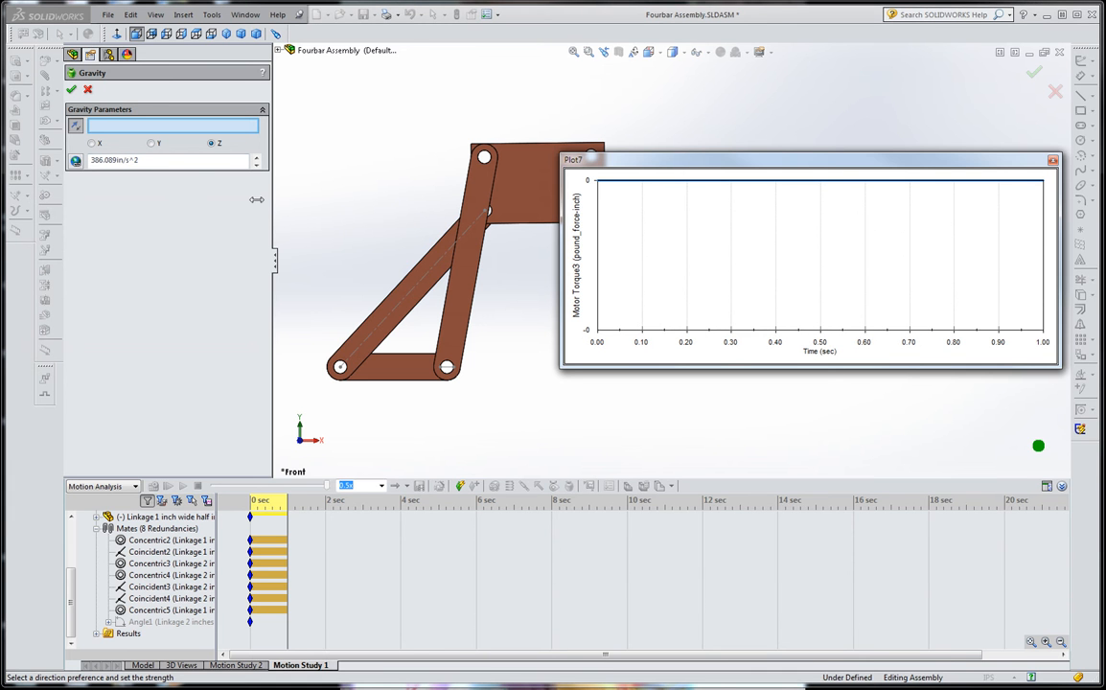
{"action": "mouse_move", "coordinate": [177, 200]}
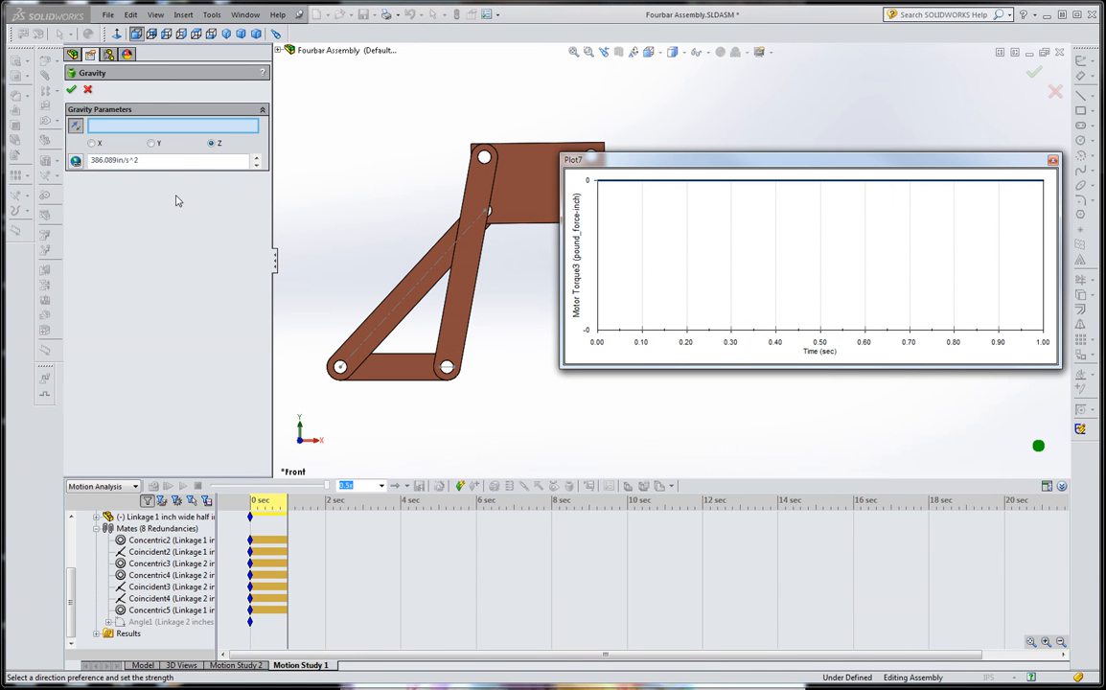
{"action": "left_click", "coordinate": [150, 143]}
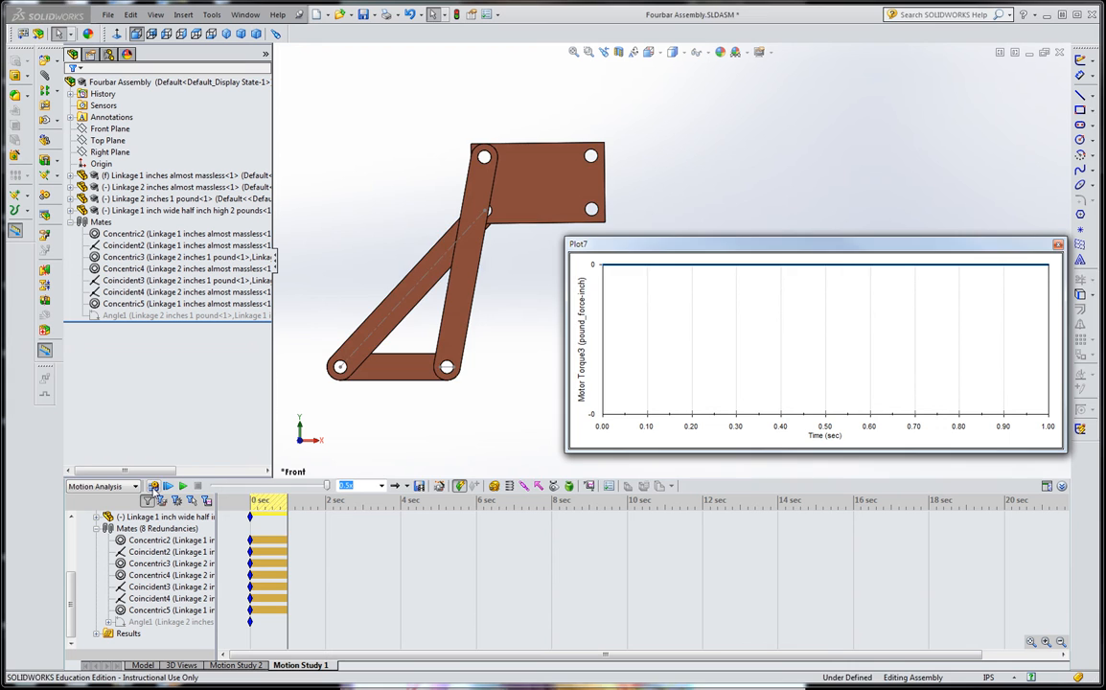
Calculate the motion study so Motor Torque drops from about 15.4 to 14.9 in-lbf.
{"action": "left_click", "coordinate": [153, 485]}
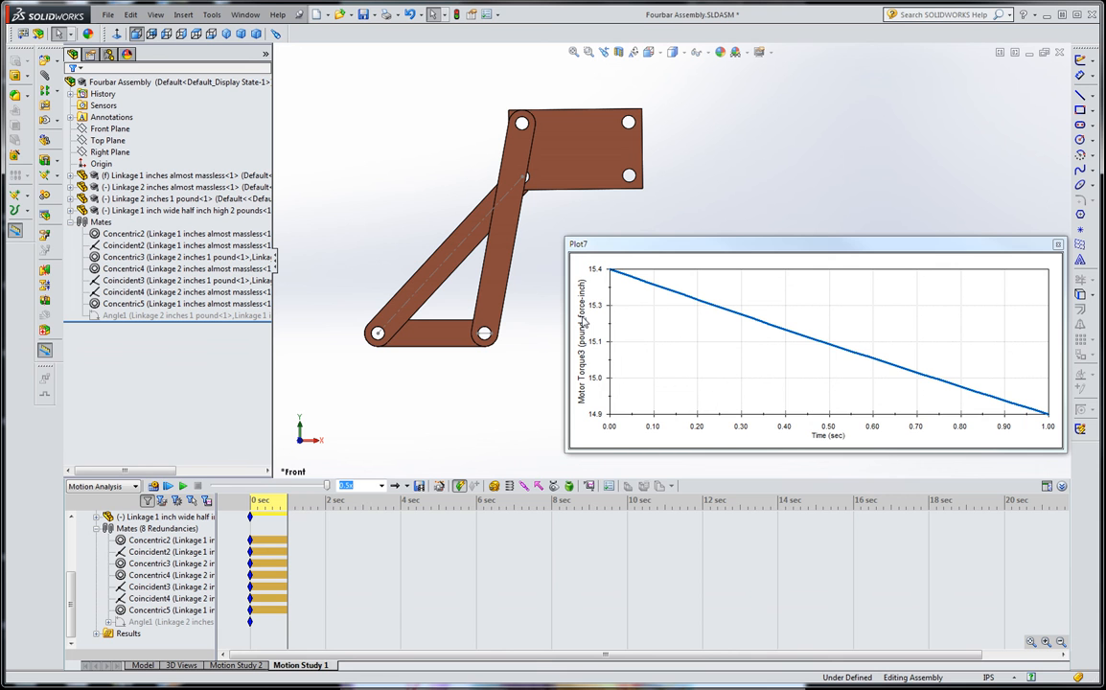
{"action": "mouse_move", "coordinate": [604, 279]}
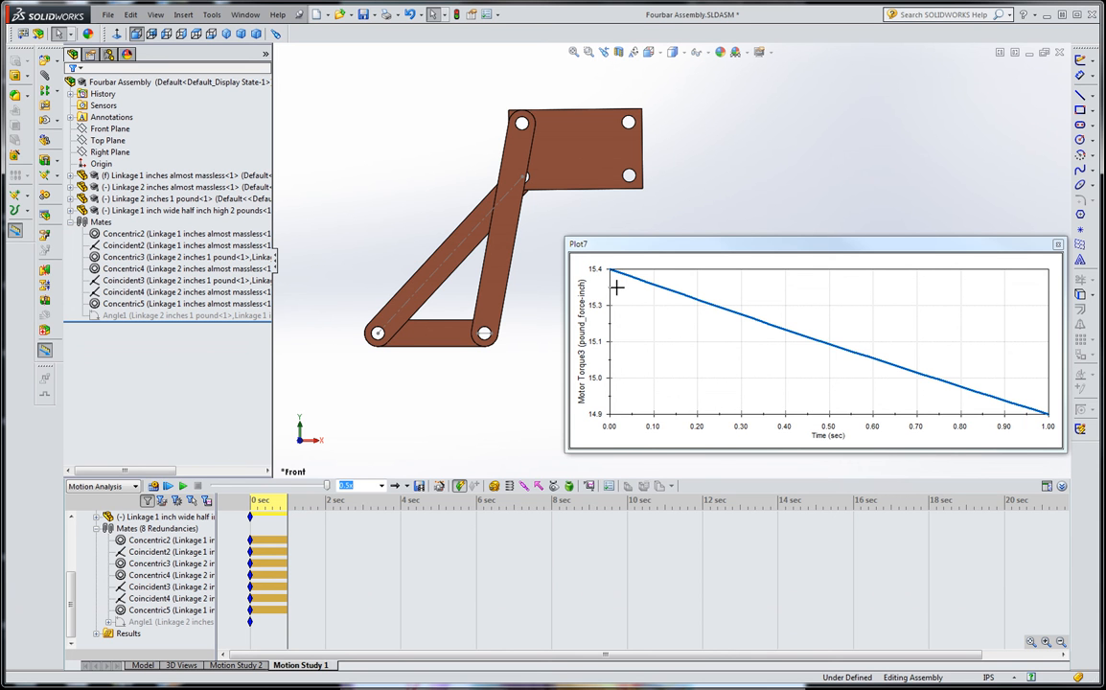
{"action": "mouse_move", "coordinate": [456, 384]}
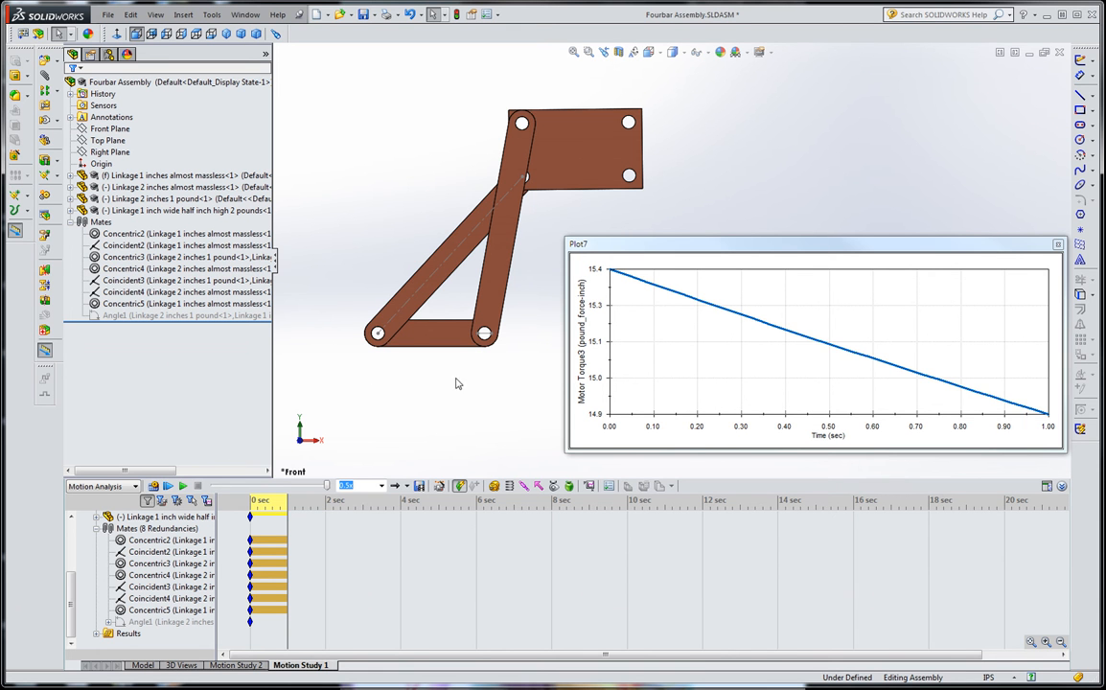
{"action": "mouse_move", "coordinate": [745, 308]}
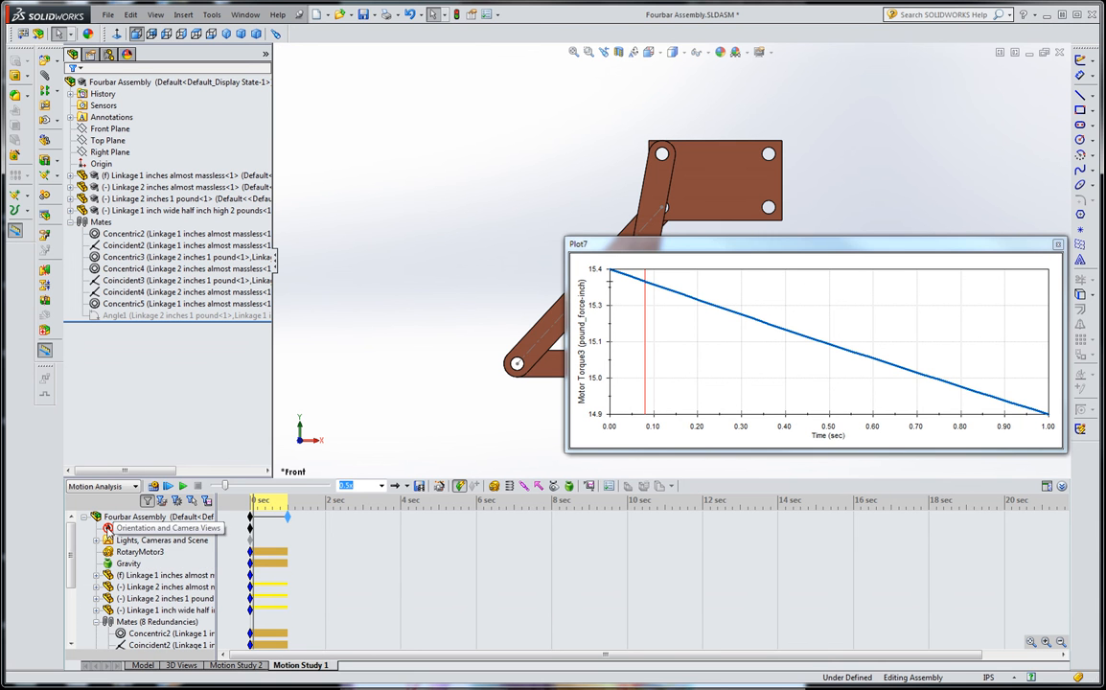
{"action": "left_click", "coordinate": [162, 540]}
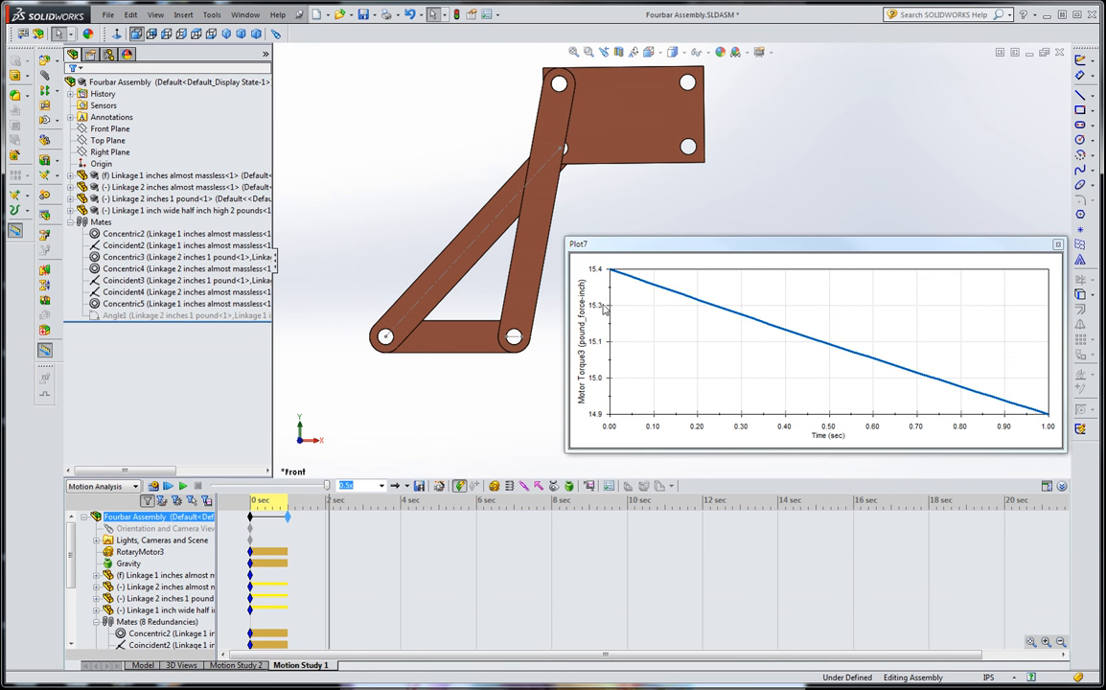
{"action": "mouse_move", "coordinate": [1026, 414]}
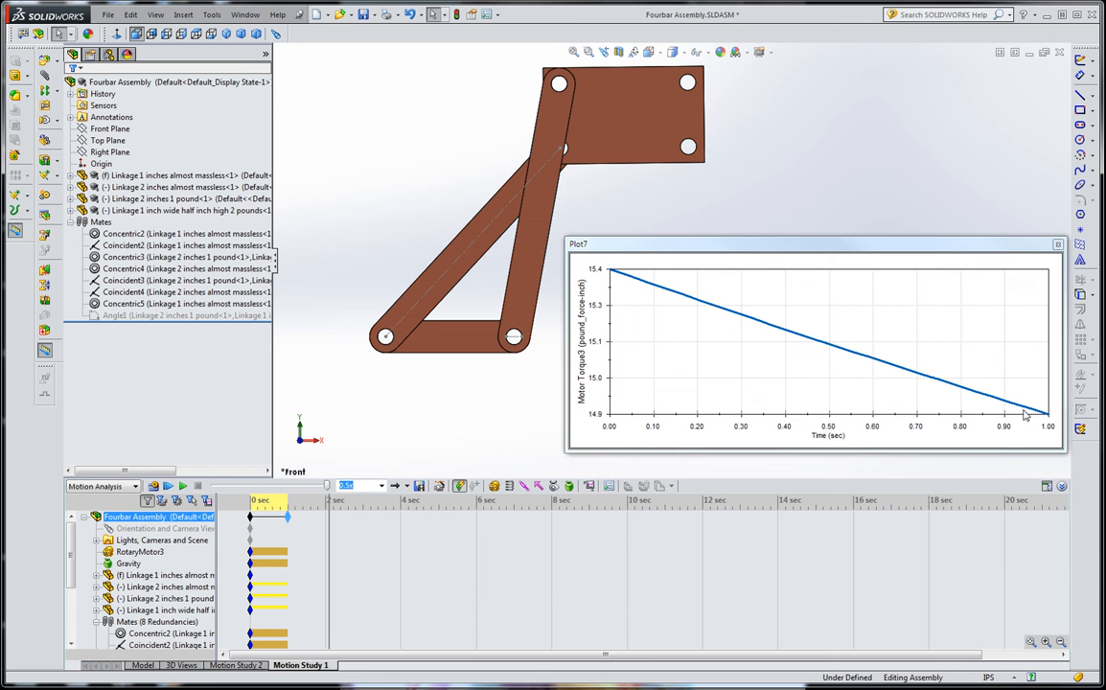
{"action": "mouse_move", "coordinate": [452, 497]}
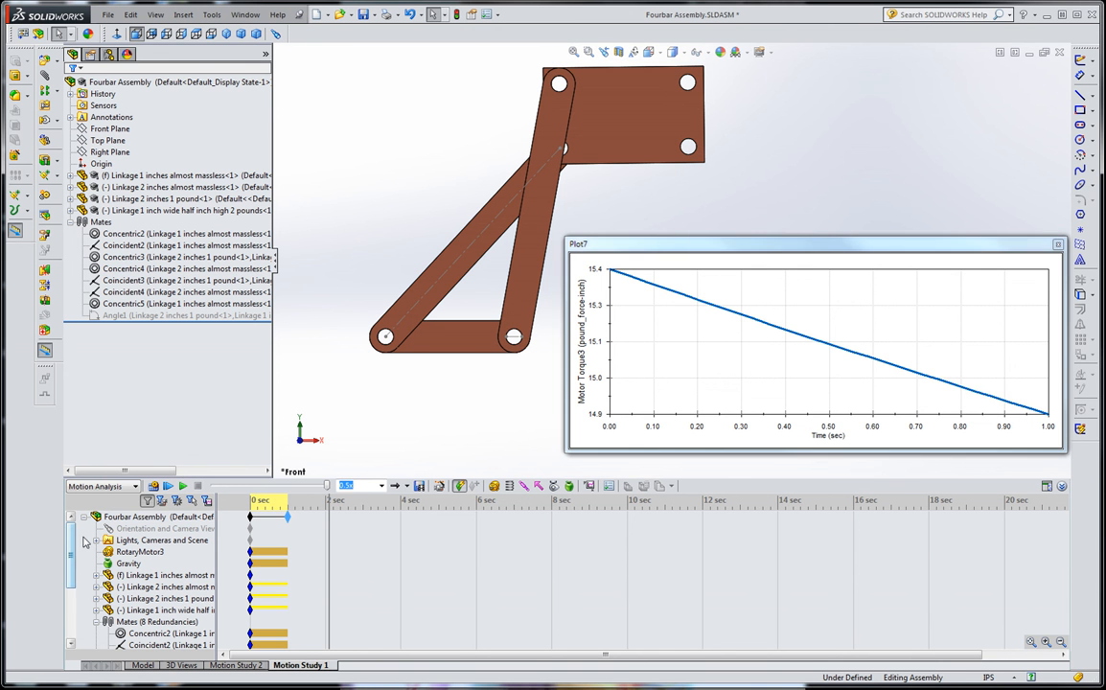
Extend the study end time to 4 sec and recalculate, torque now ending near 13.5 in-lbf.
{"action": "left_click", "coordinate": [135, 517]}
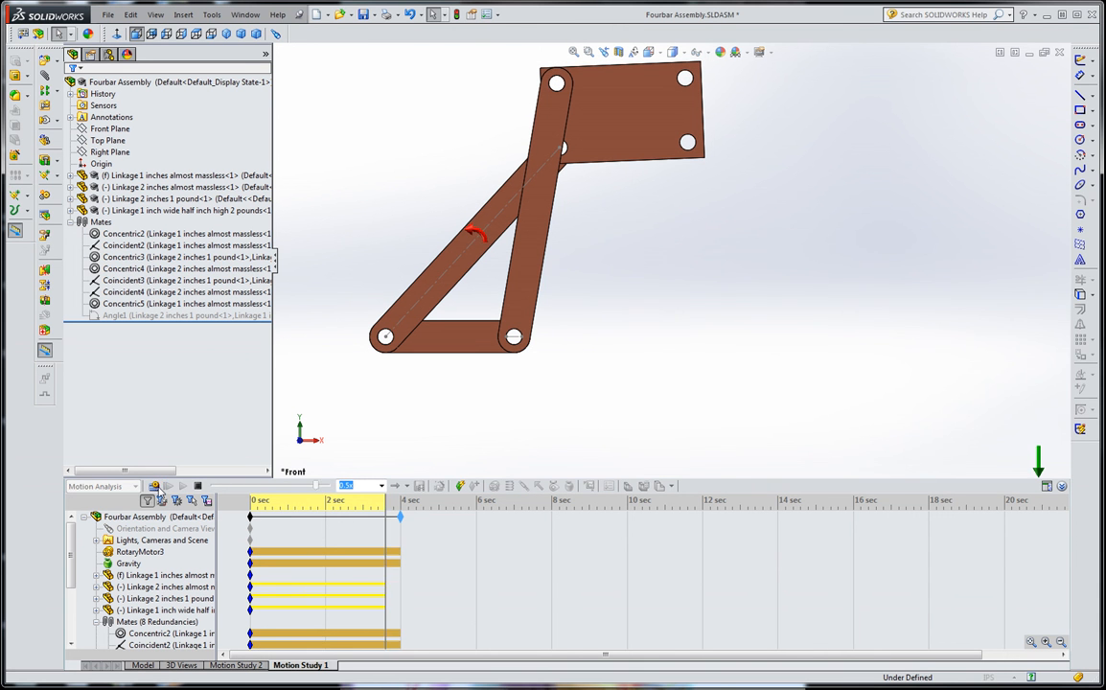
{"action": "left_click", "coordinate": [154, 486]}
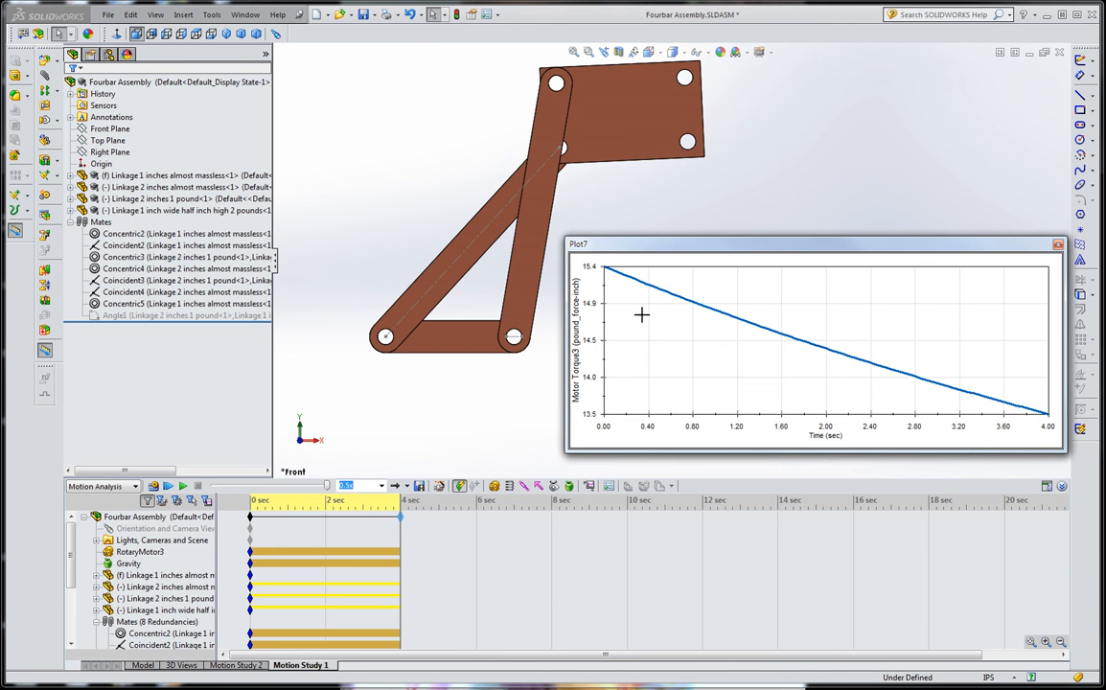
{"action": "mouse_move", "coordinate": [684, 353]}
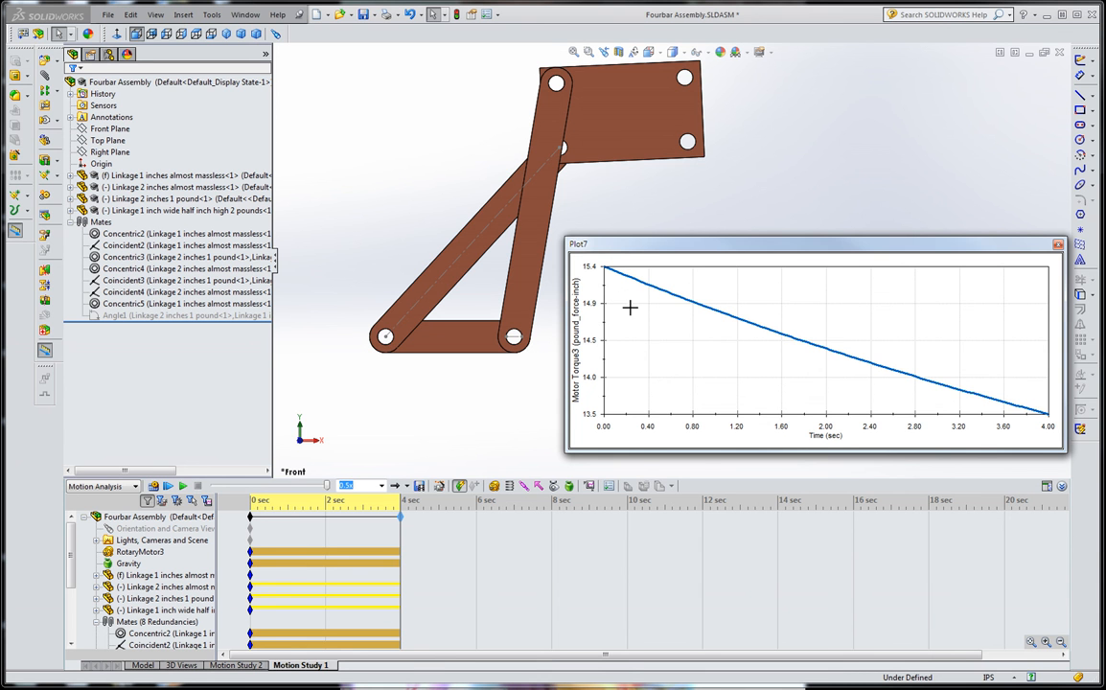
{"action": "mouse_move", "coordinate": [592, 278]}
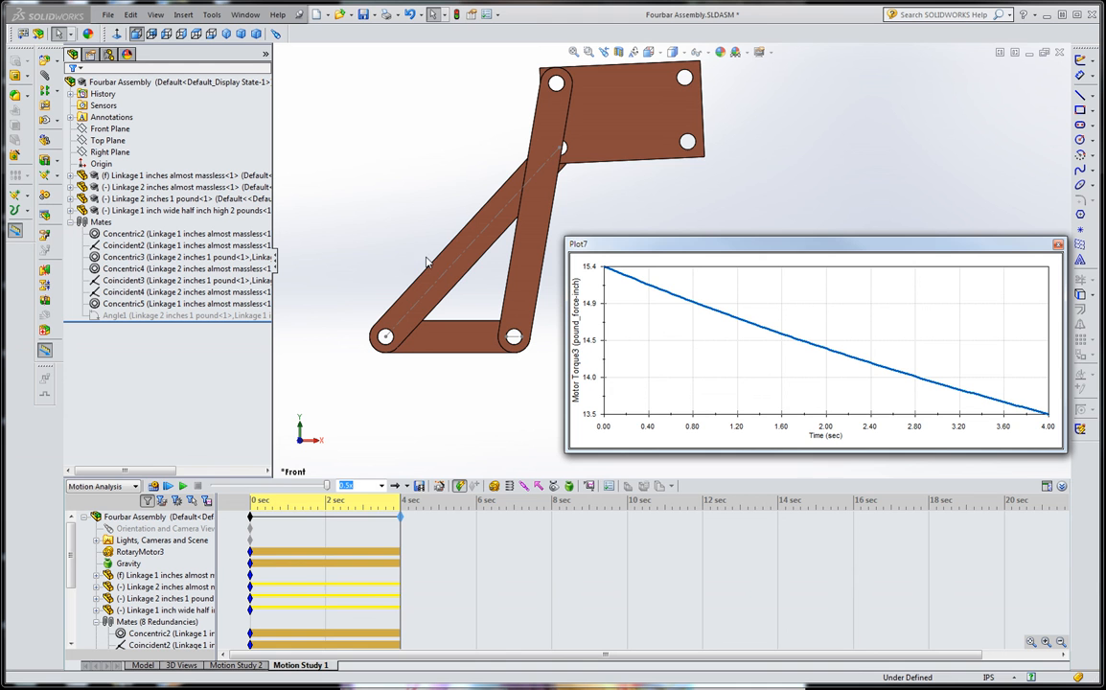
{"action": "mouse_move", "coordinate": [479, 265]}
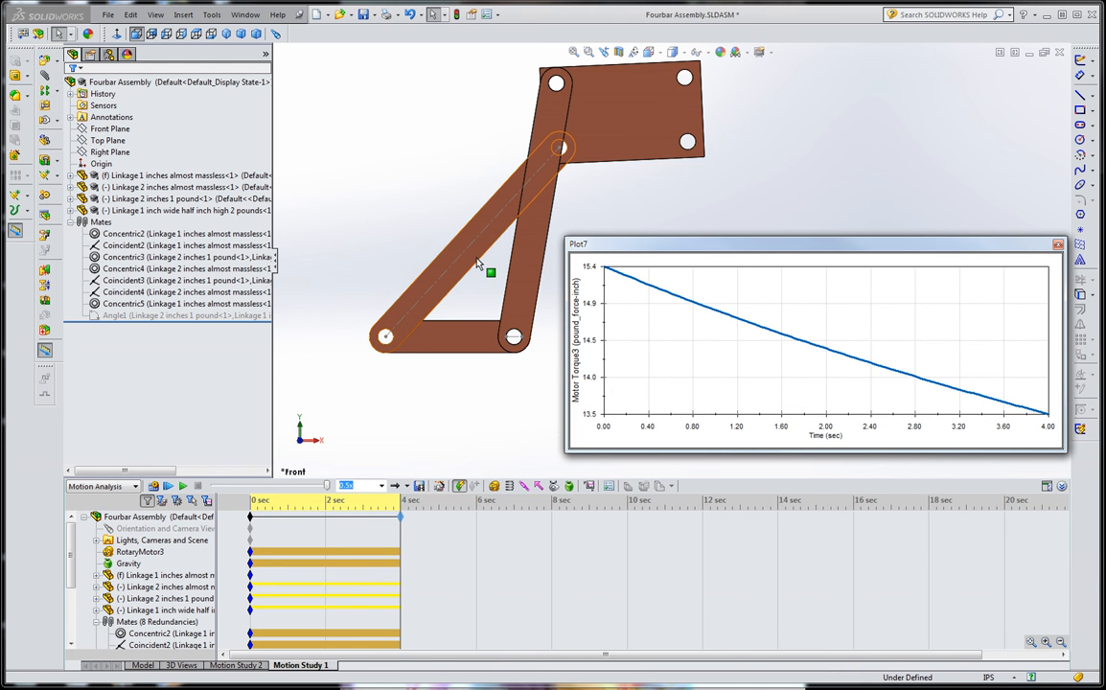